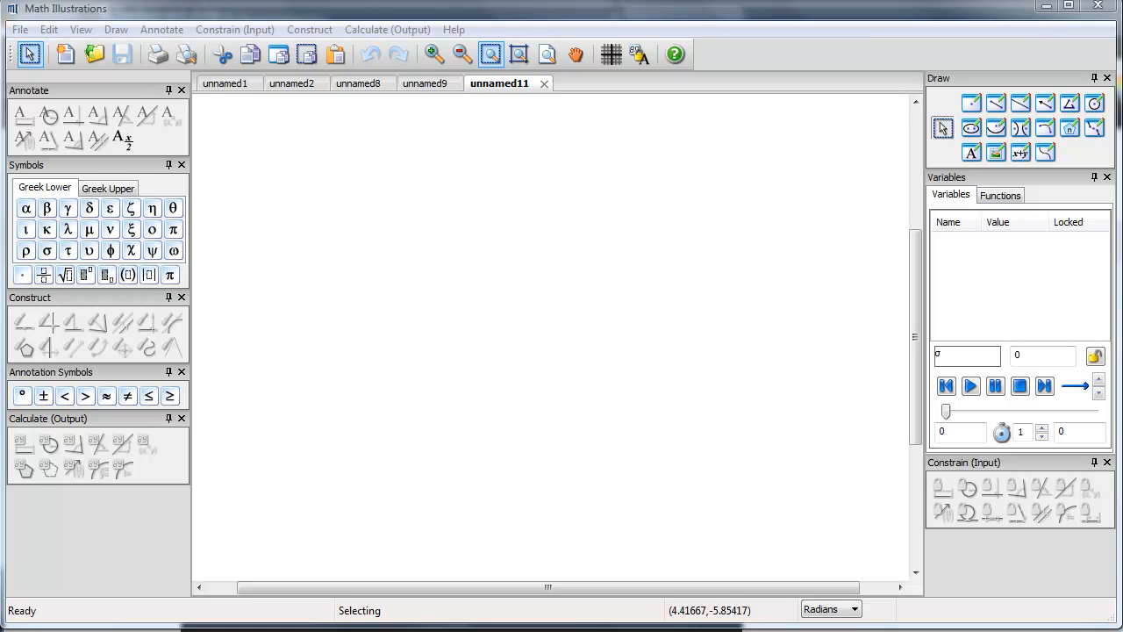
mouse_move(1047, 489)
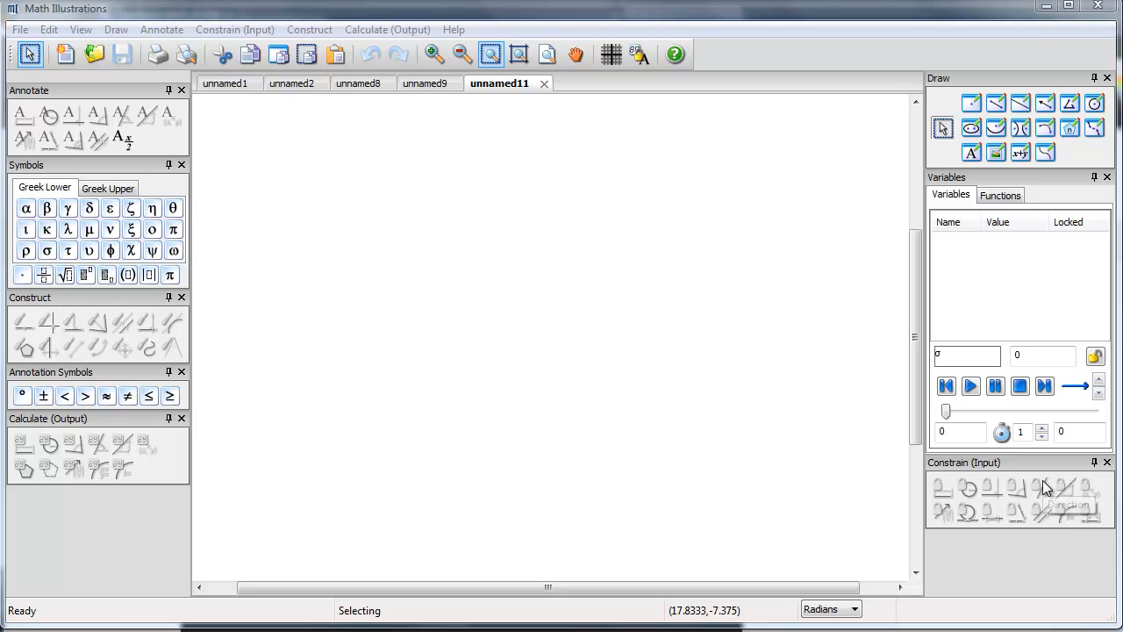
Step: Activate the Ellipse tool from the Draw panel
left_click(970, 128)
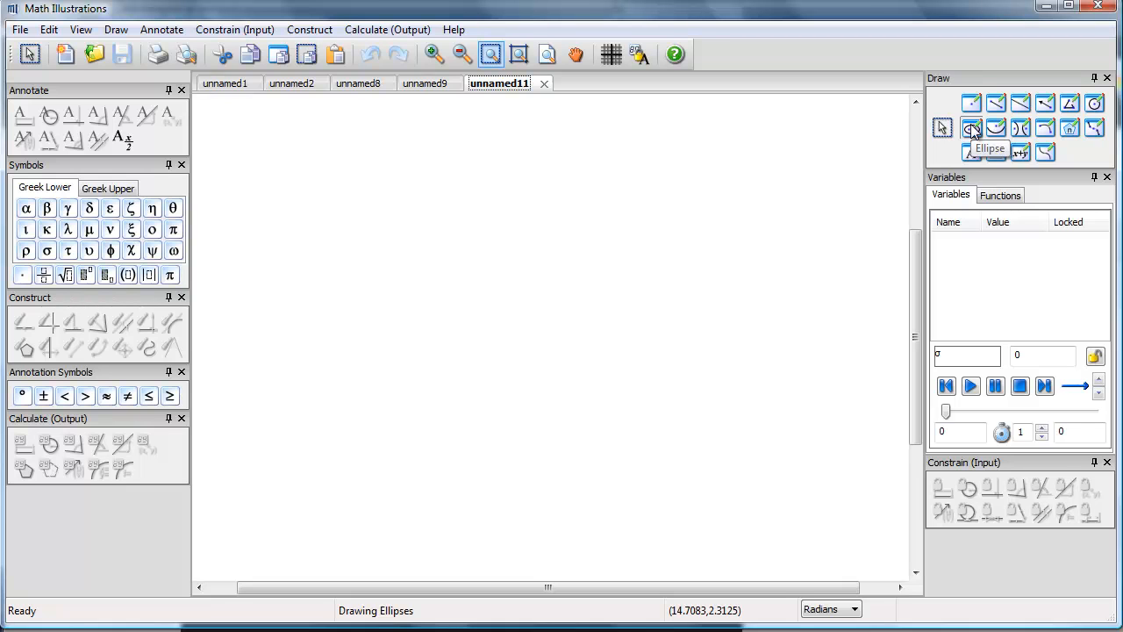
Step: Draw a wide horizontal base ellipse through points A, B and C, and select it
left_click_drag(418, 375, 506, 380)
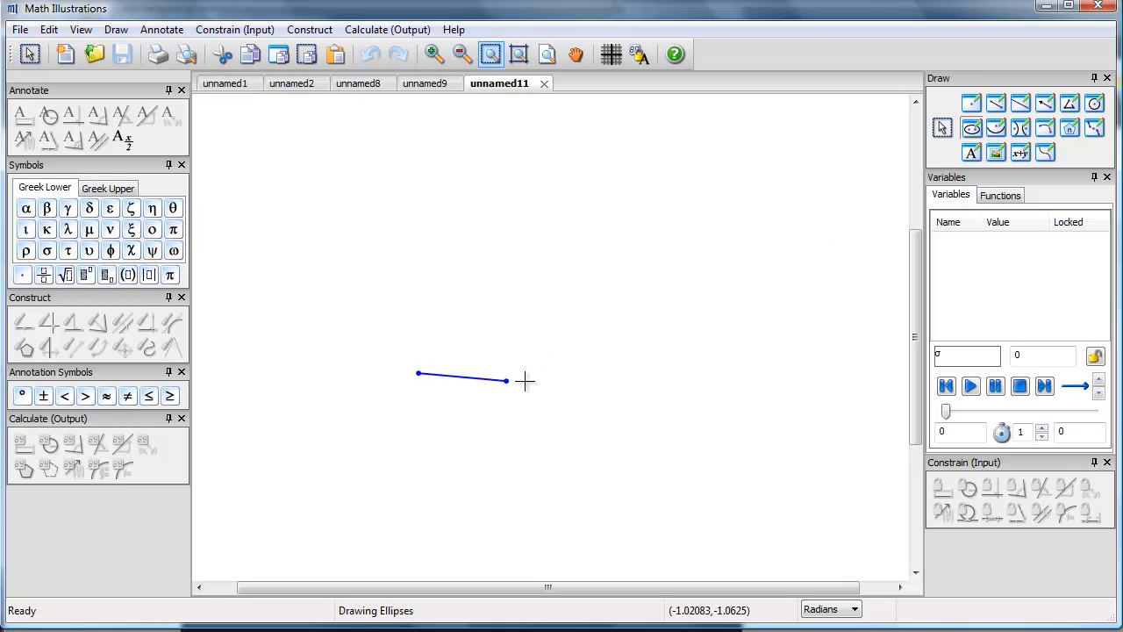
left_click_drag(507, 381, 707, 374)
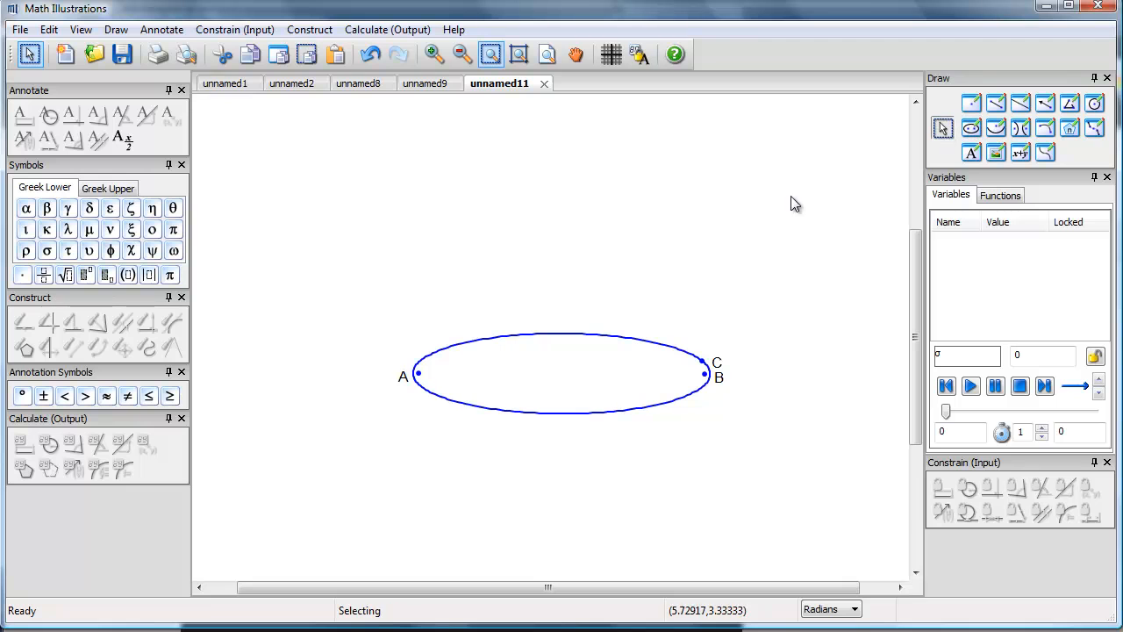
left_click(634, 343)
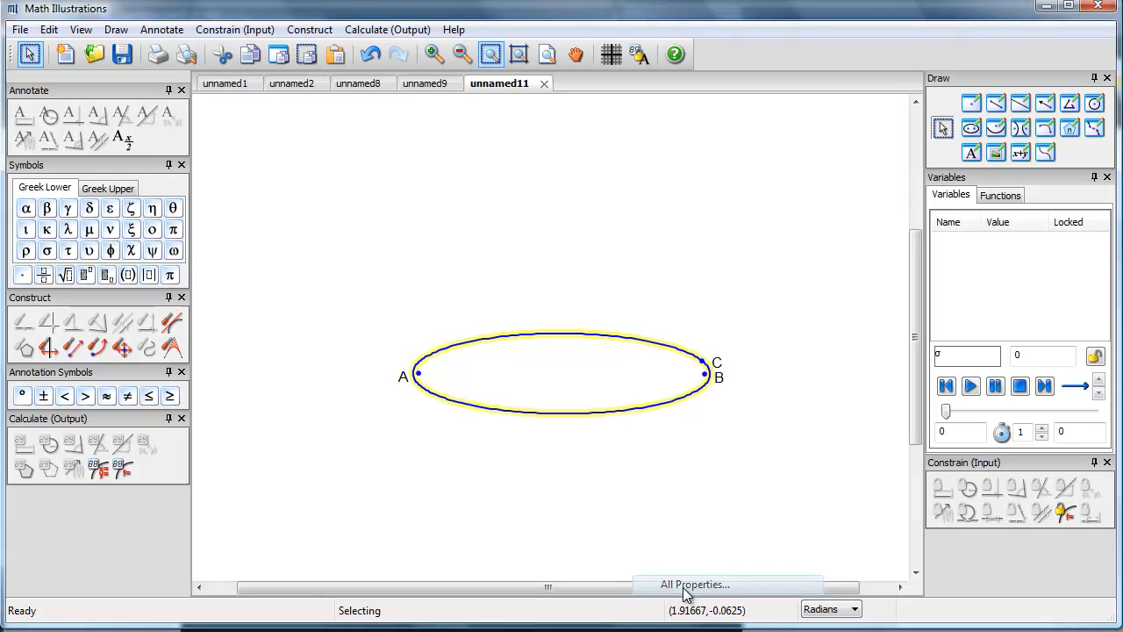
Step: Give the base ellipse a black, dotted outline via All Properties
left_click(694, 583)
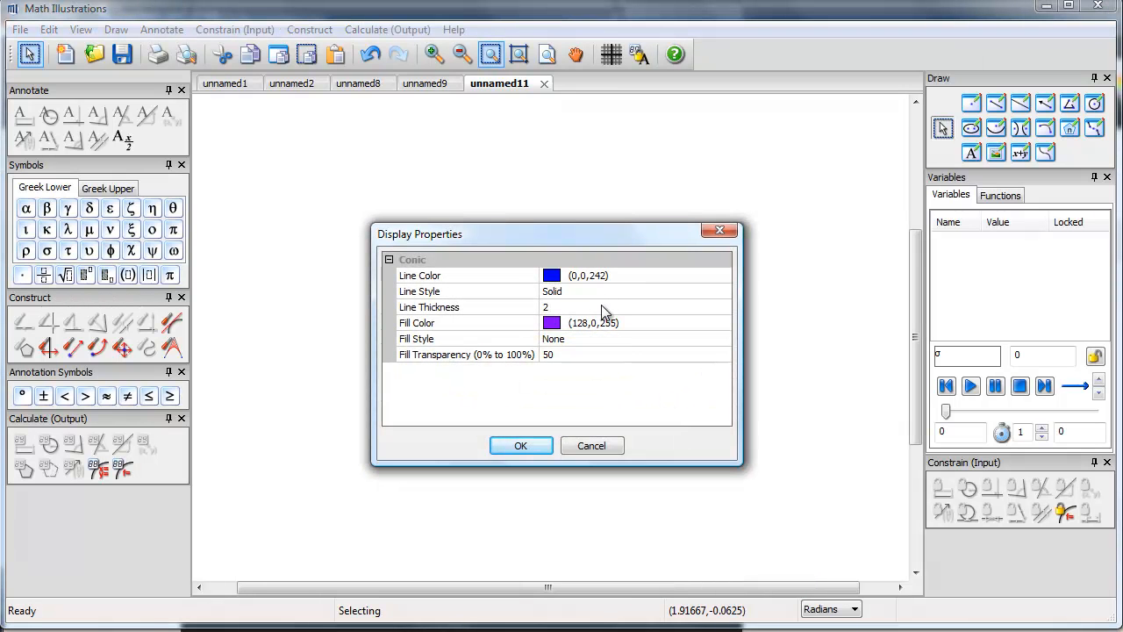
left_click(465, 275)
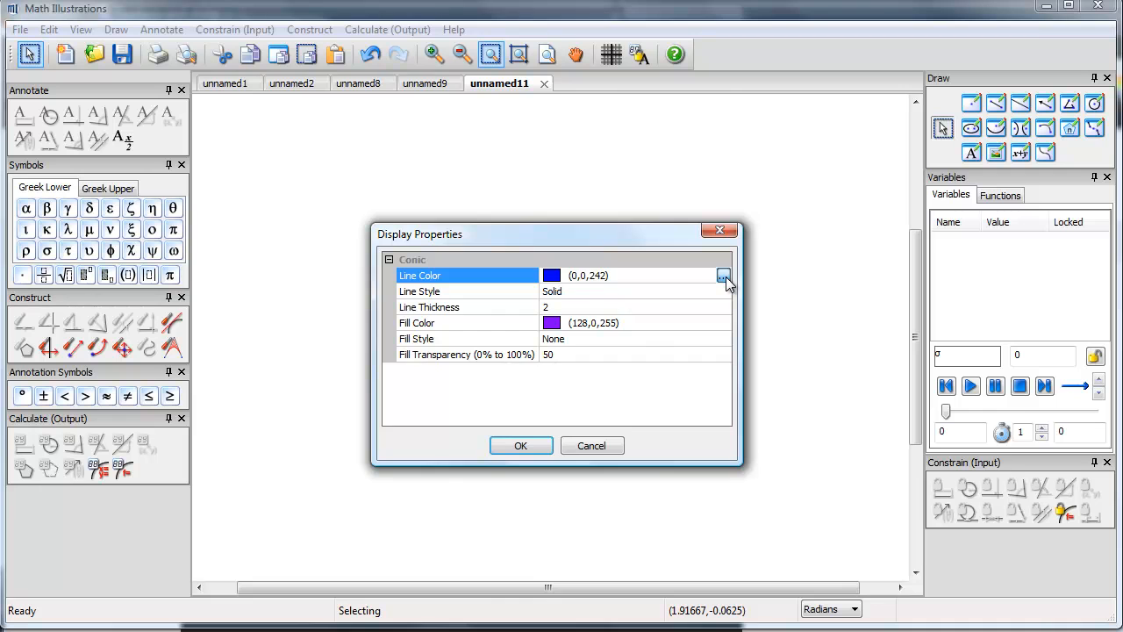
left_click(723, 276)
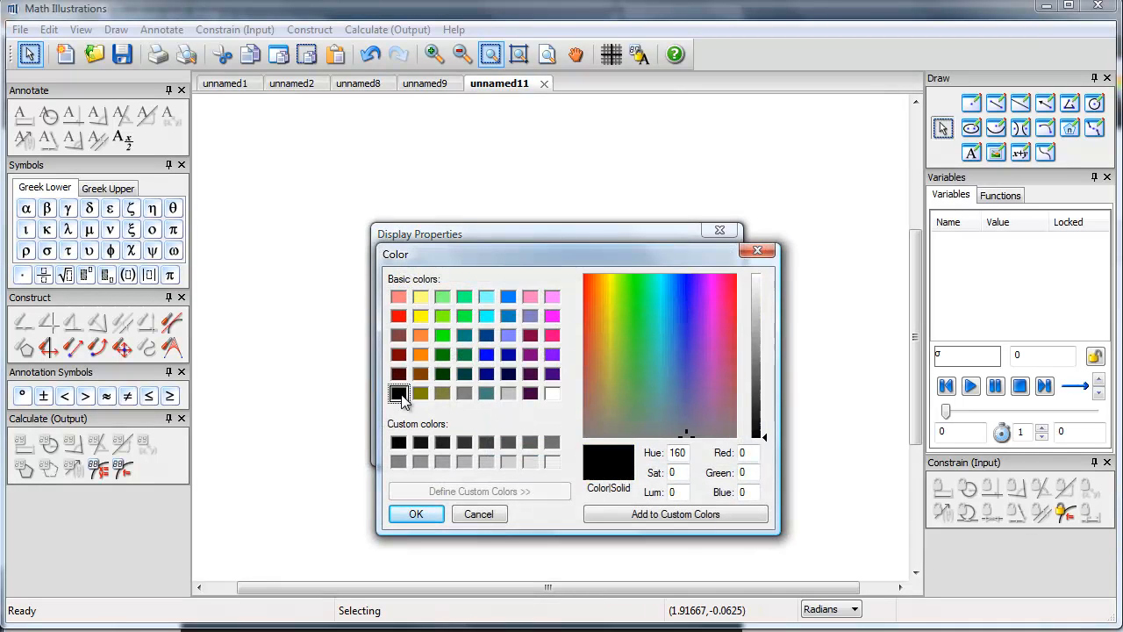
left_click(416, 513)
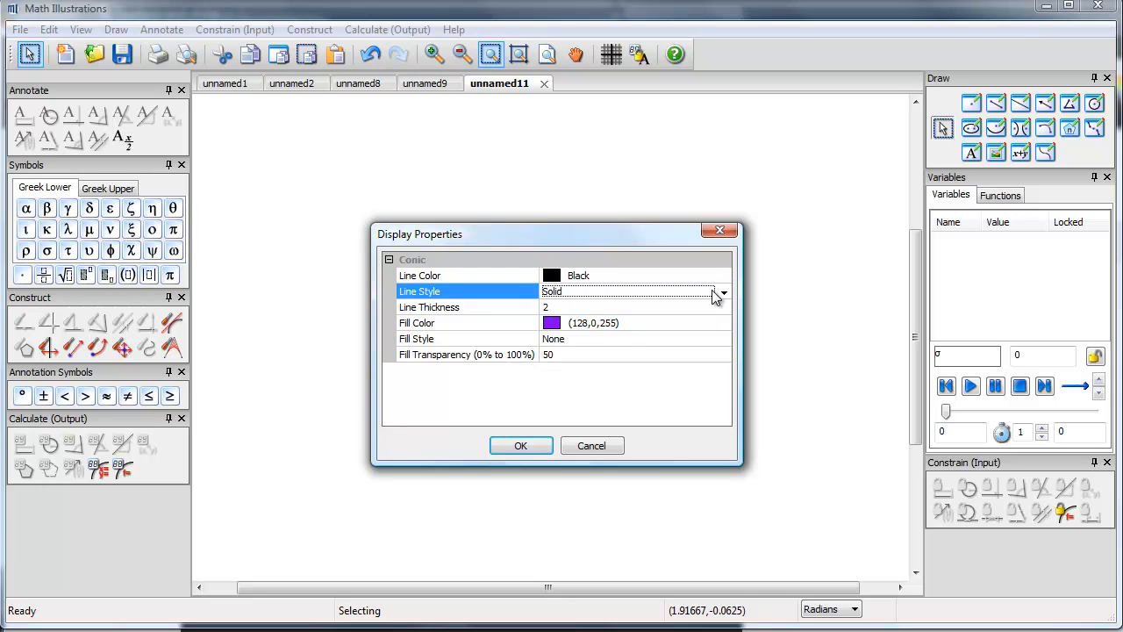
left_click(723, 292)
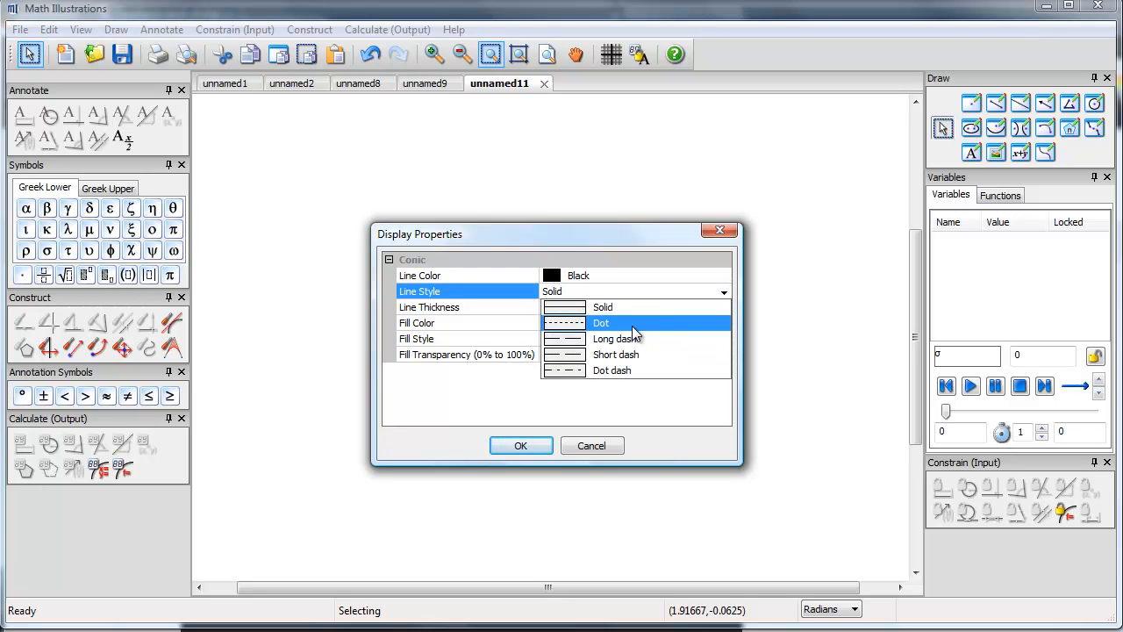
left_click(601, 323)
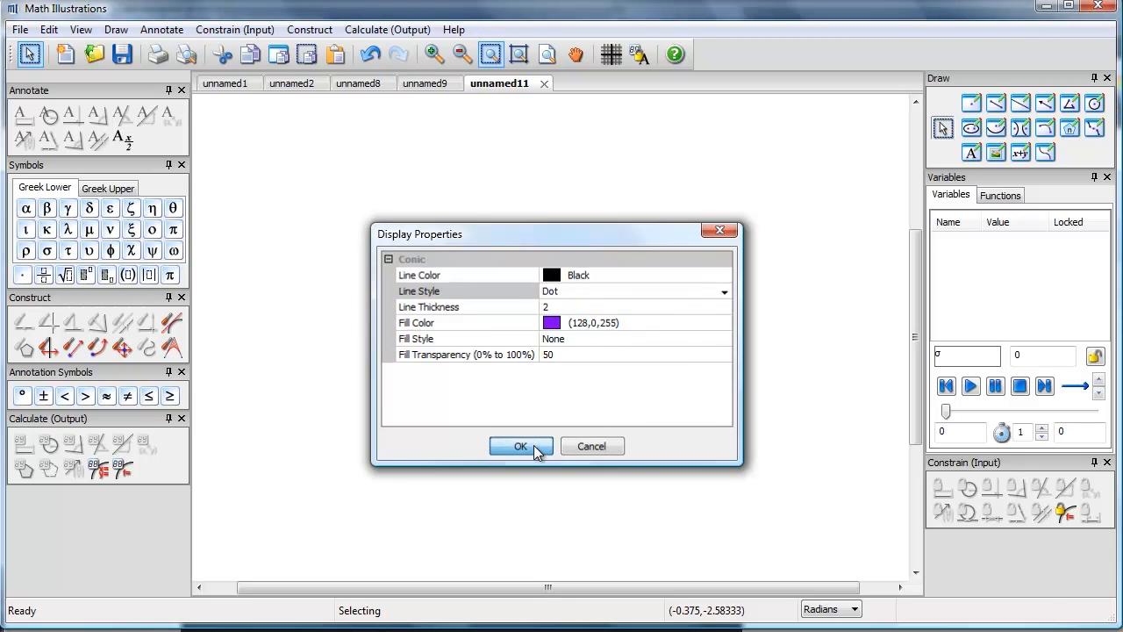
left_click(520, 446)
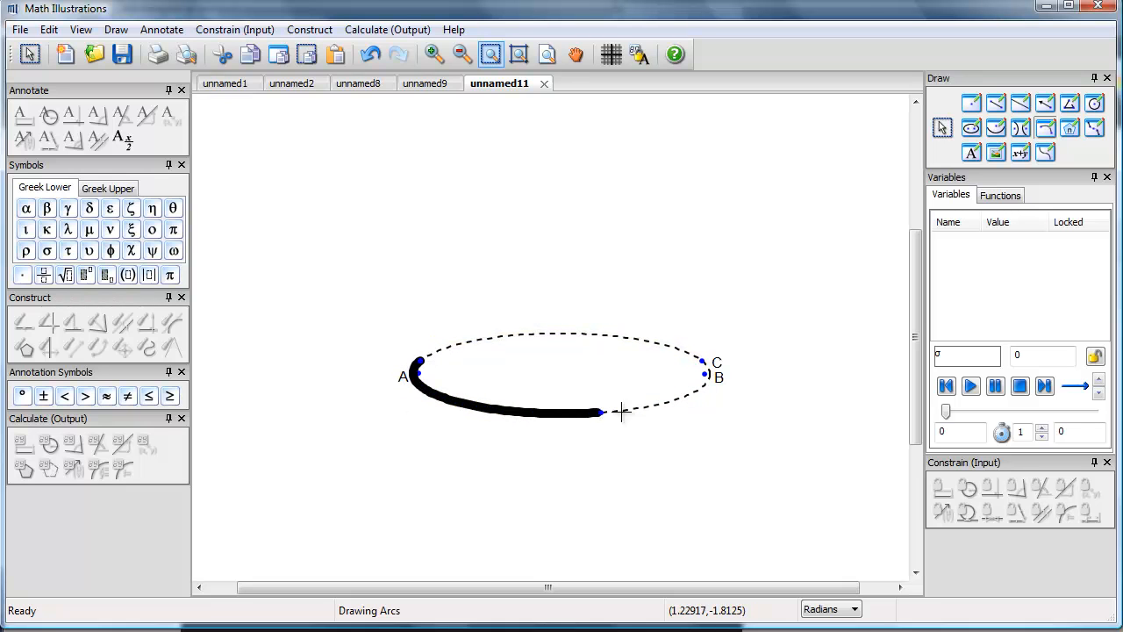
Step: Finish the solid front arc from A to B and start a slant segment at A
left_click(707, 362)
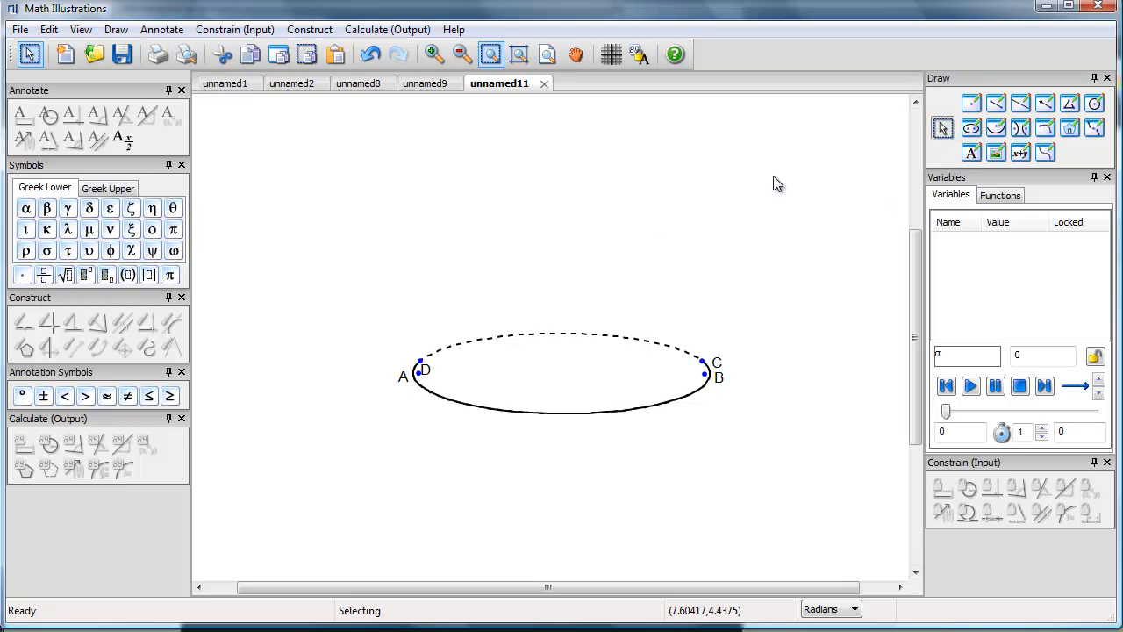
left_click_drag(424, 369, 417, 362)
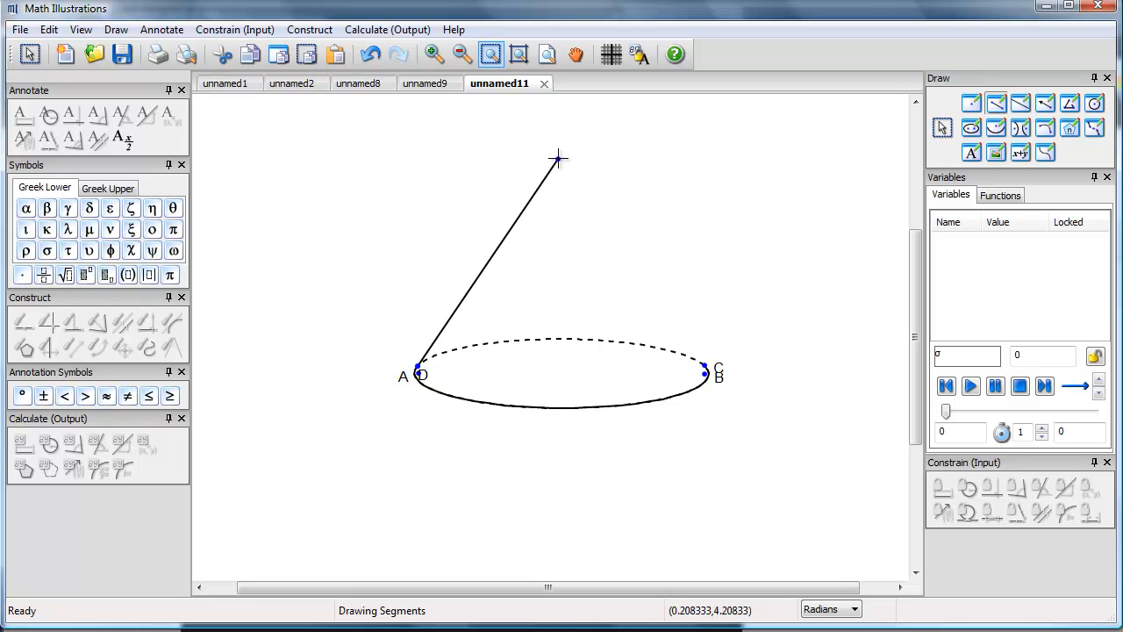
Step: Place apex E to complete slant sides A–E and E–B, then make them congruent
left_click(706, 371)
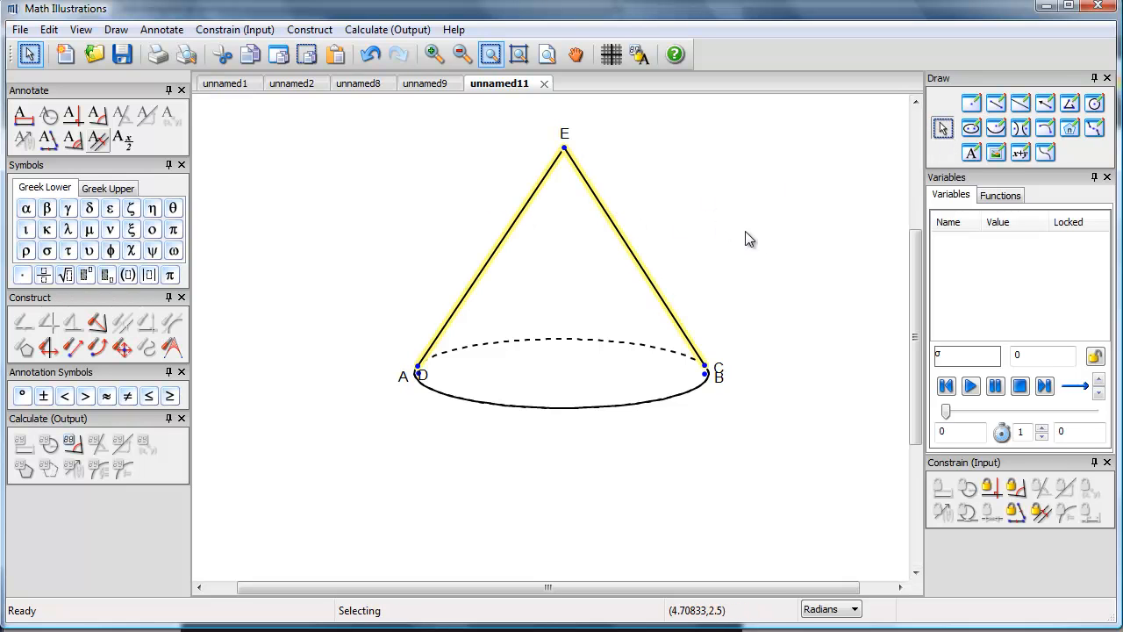
mouse_move(867, 419)
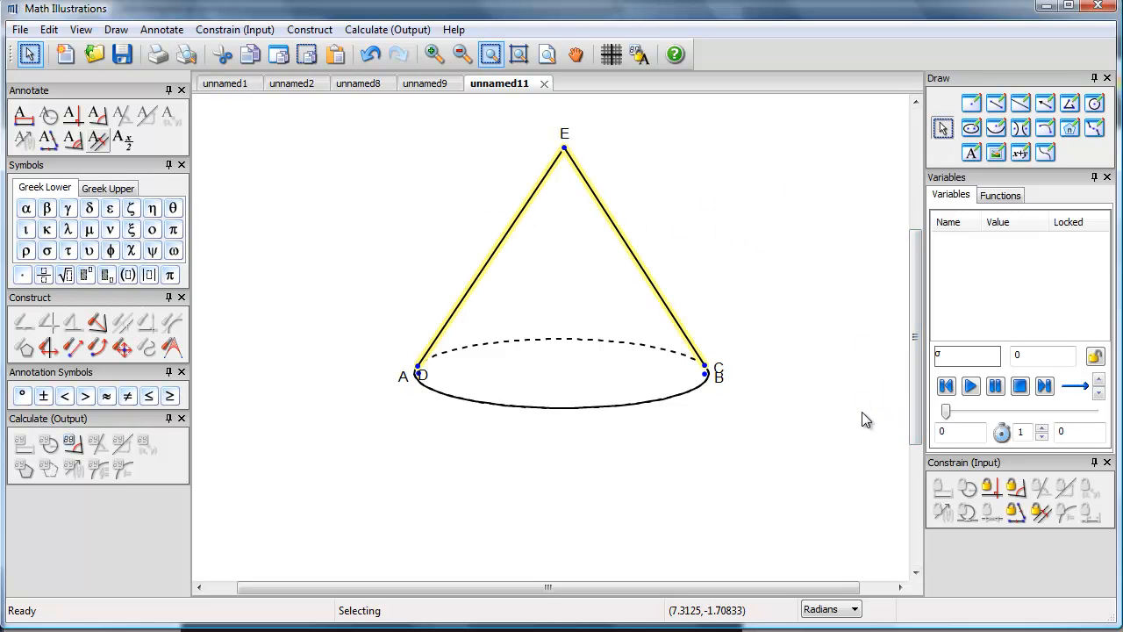
mouse_move(1016, 514)
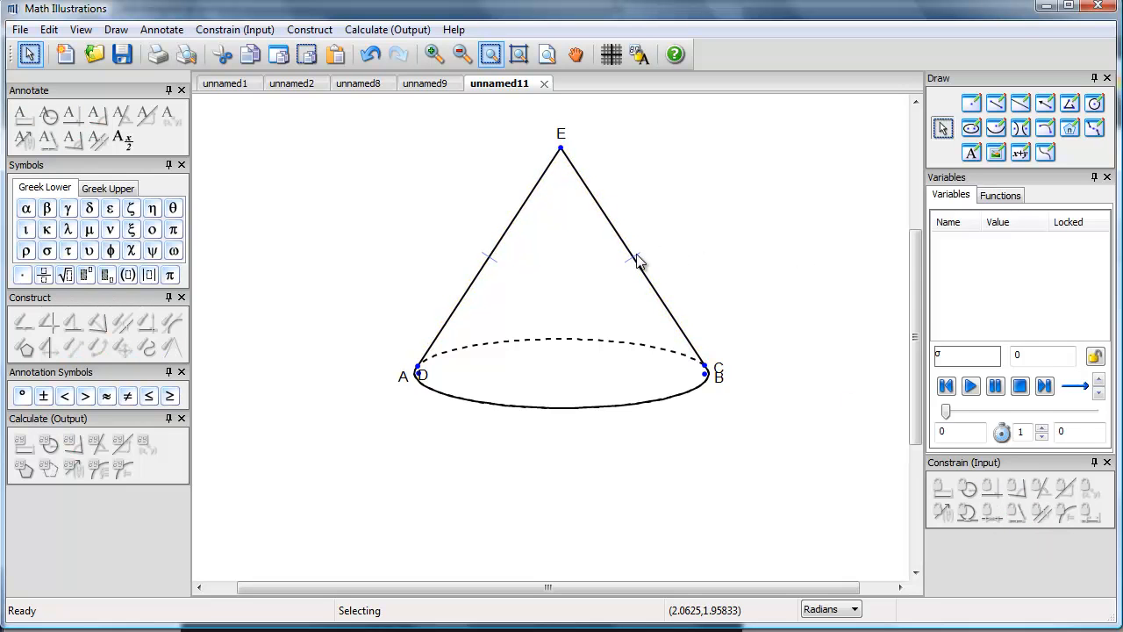
right_click(631, 263)
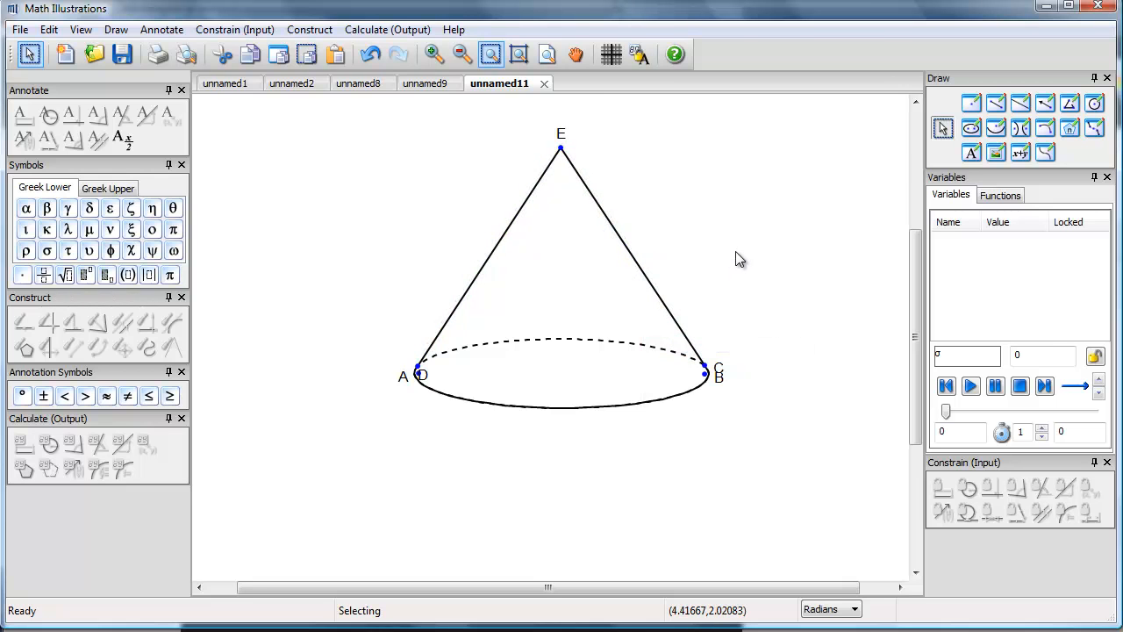
mouse_move(591, 389)
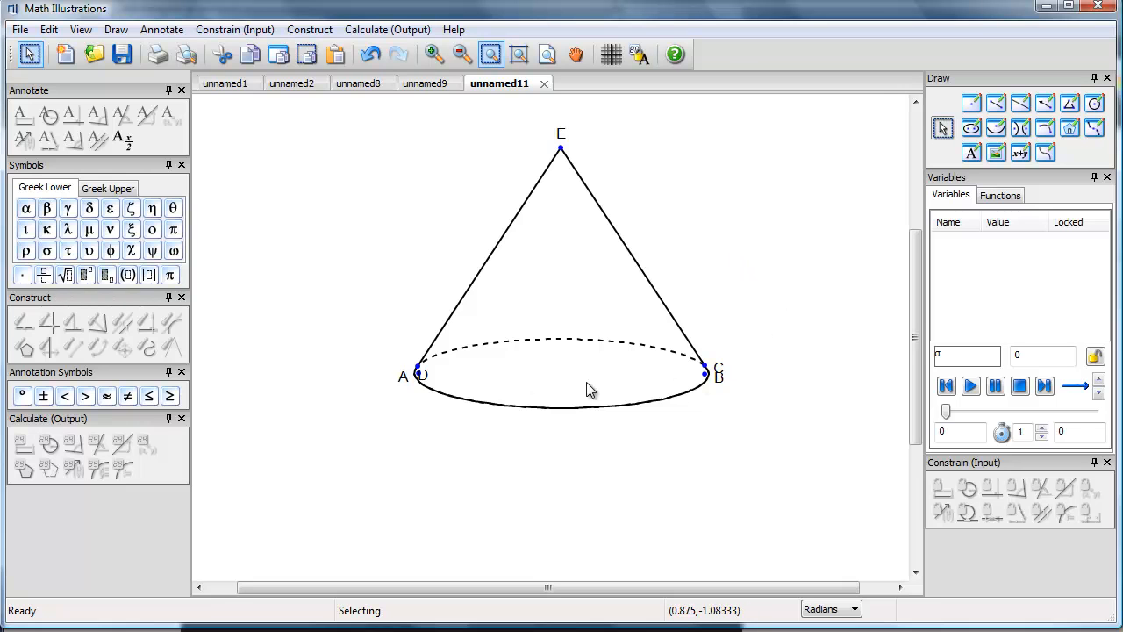
mouse_move(422, 380)
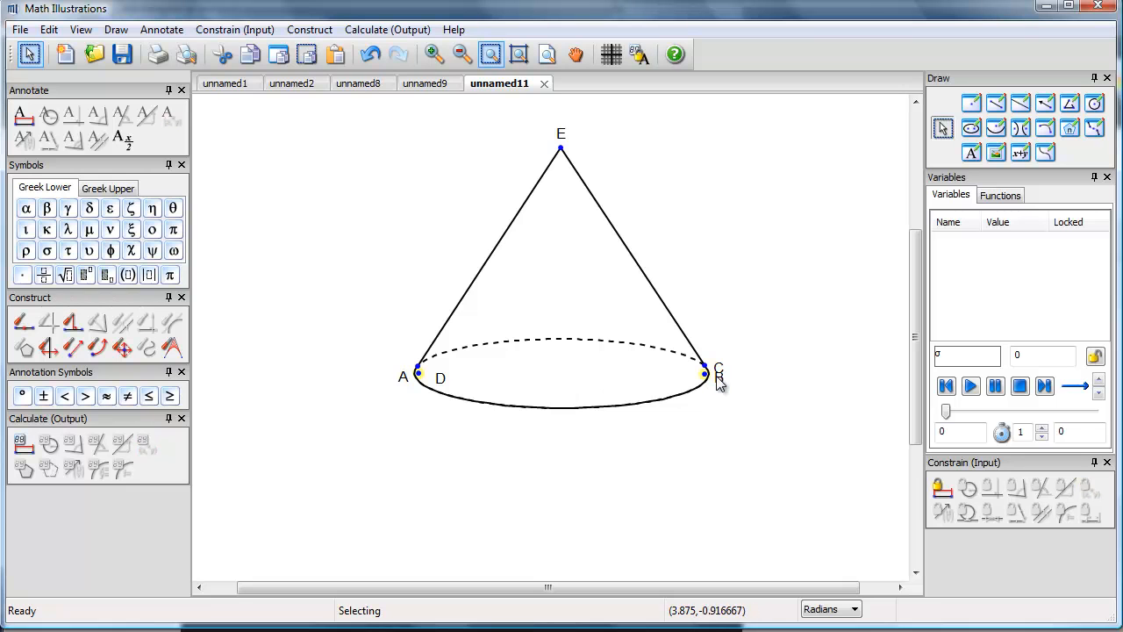
mouse_move(663, 331)
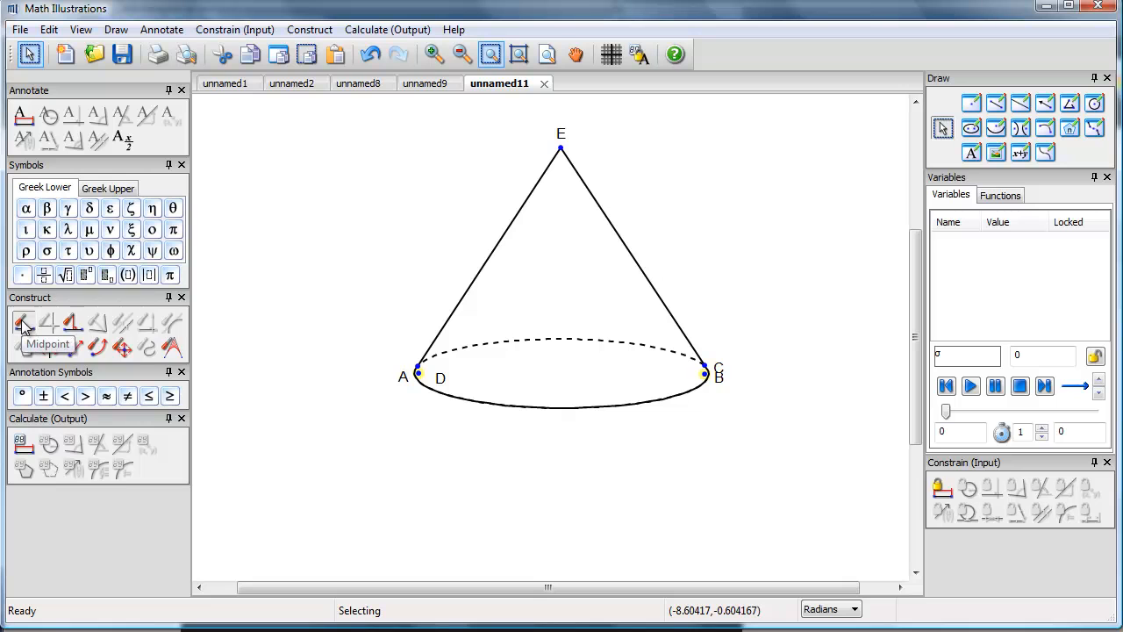
Step: Hide the duplicate base points A and B
left_click(23, 322)
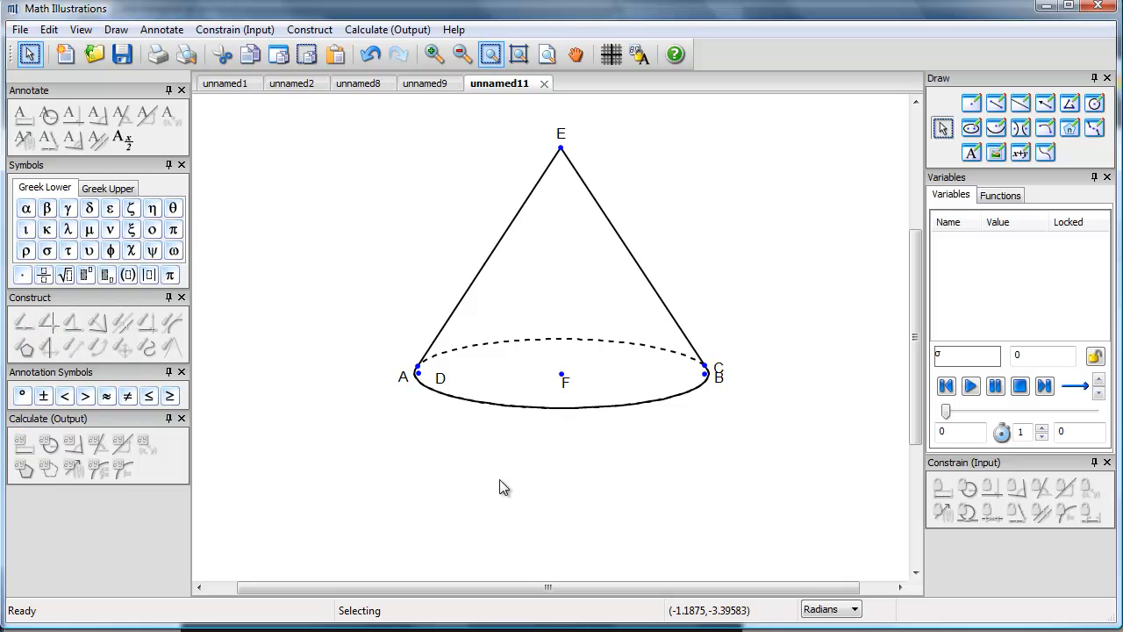
mouse_move(422, 384)
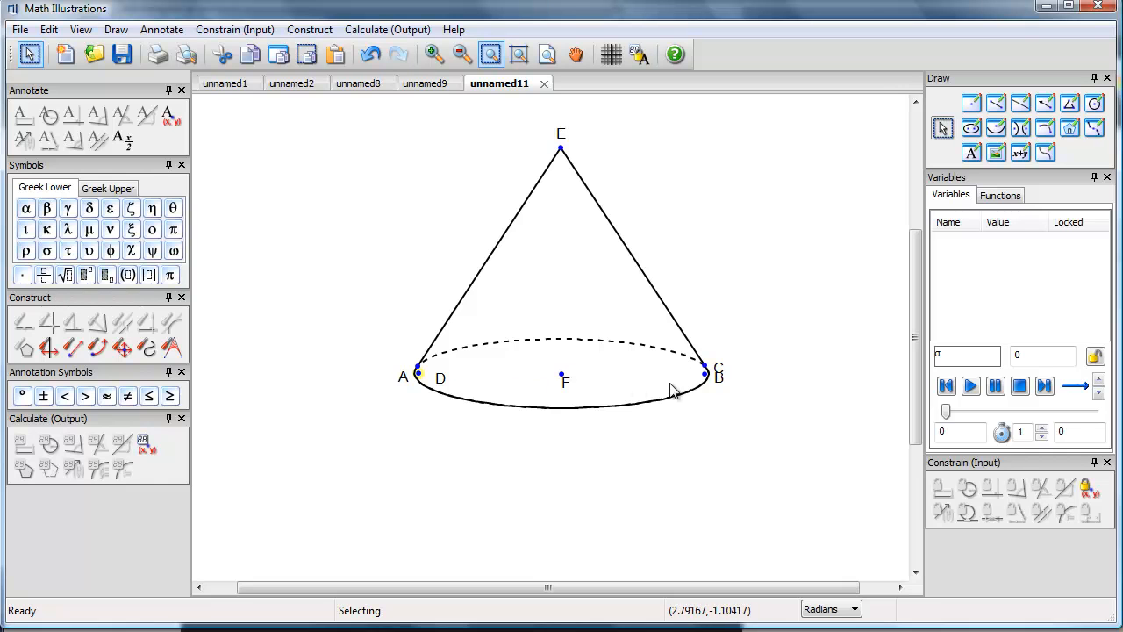
right_click(705, 373)
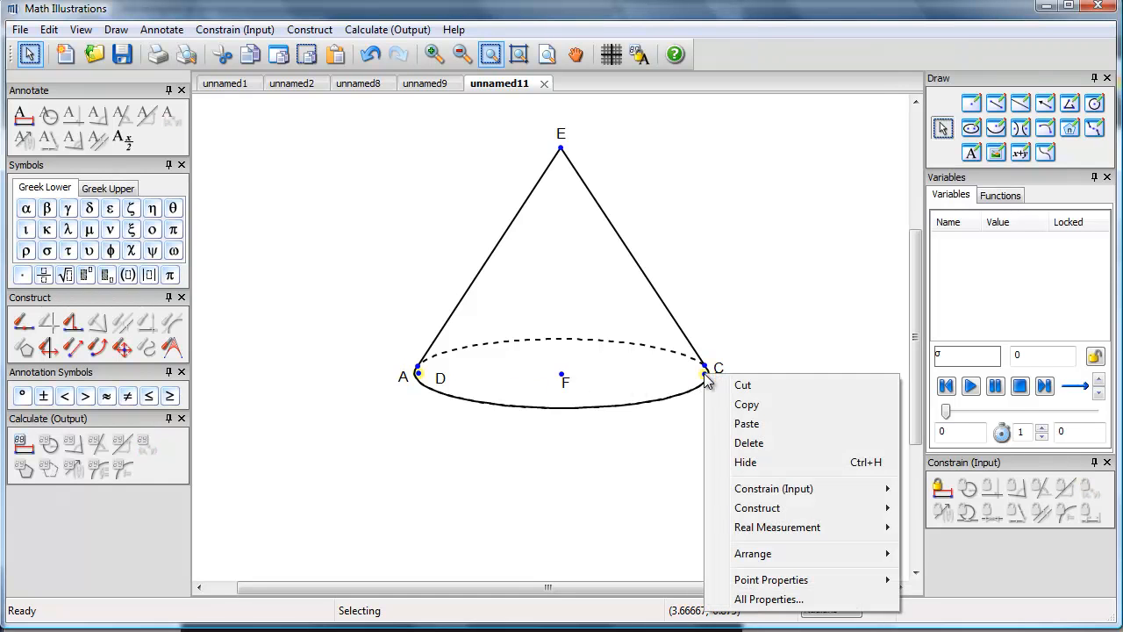
left_click(820, 328)
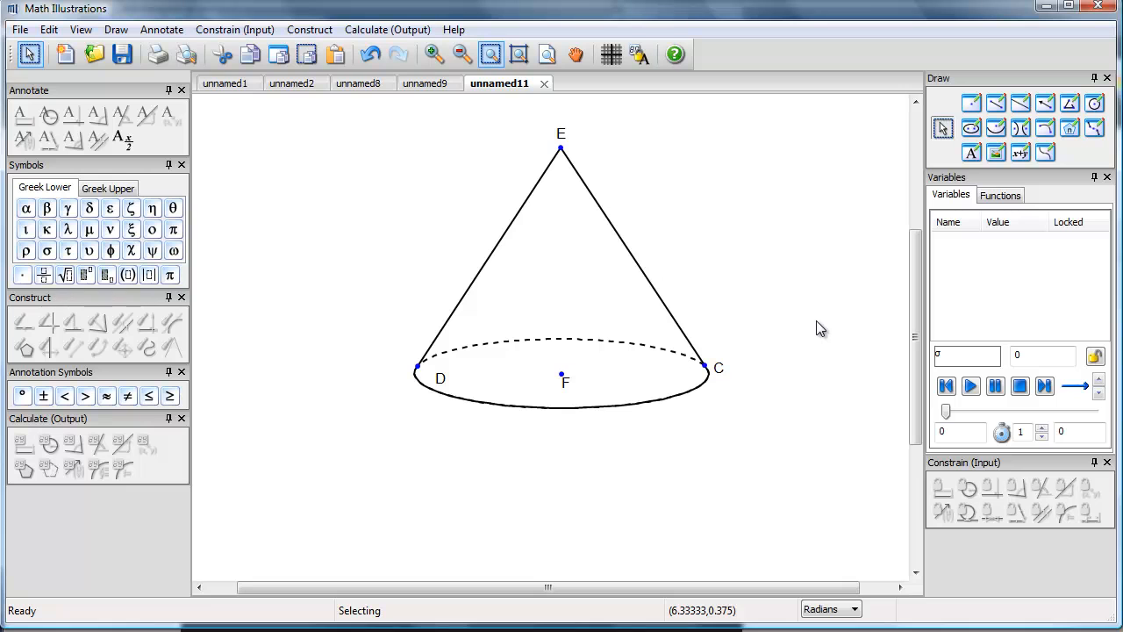
mouse_move(930, 289)
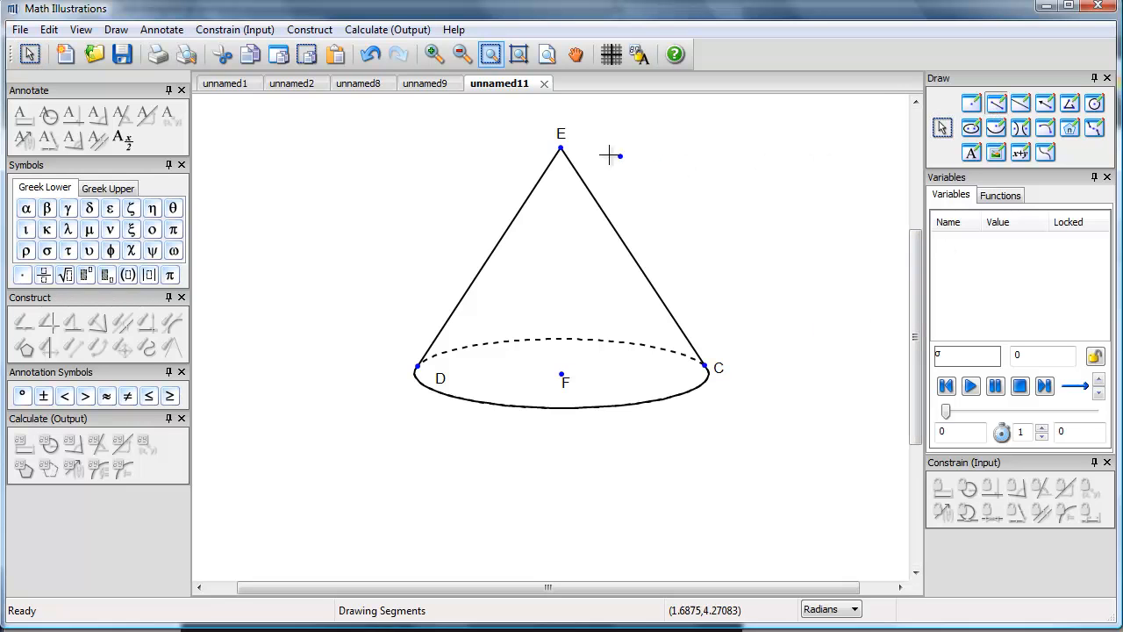
Step: Draw height segment E–F and give it a dashed line style
left_click_drag(561, 149, 561, 375)
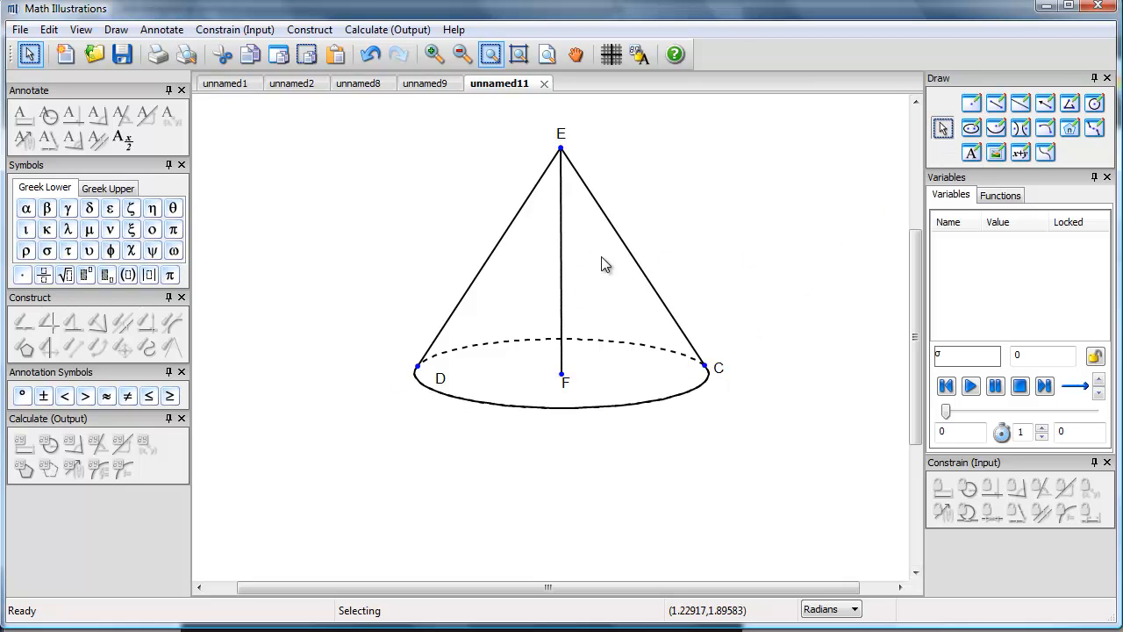
right_click(561, 263)
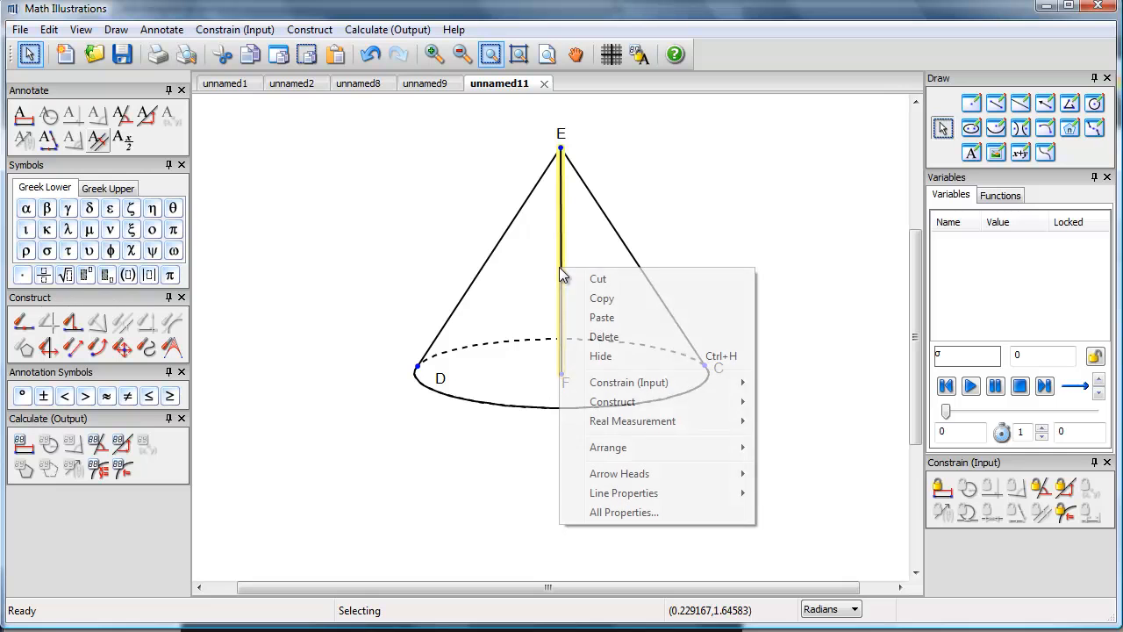
mouse_move(645, 500)
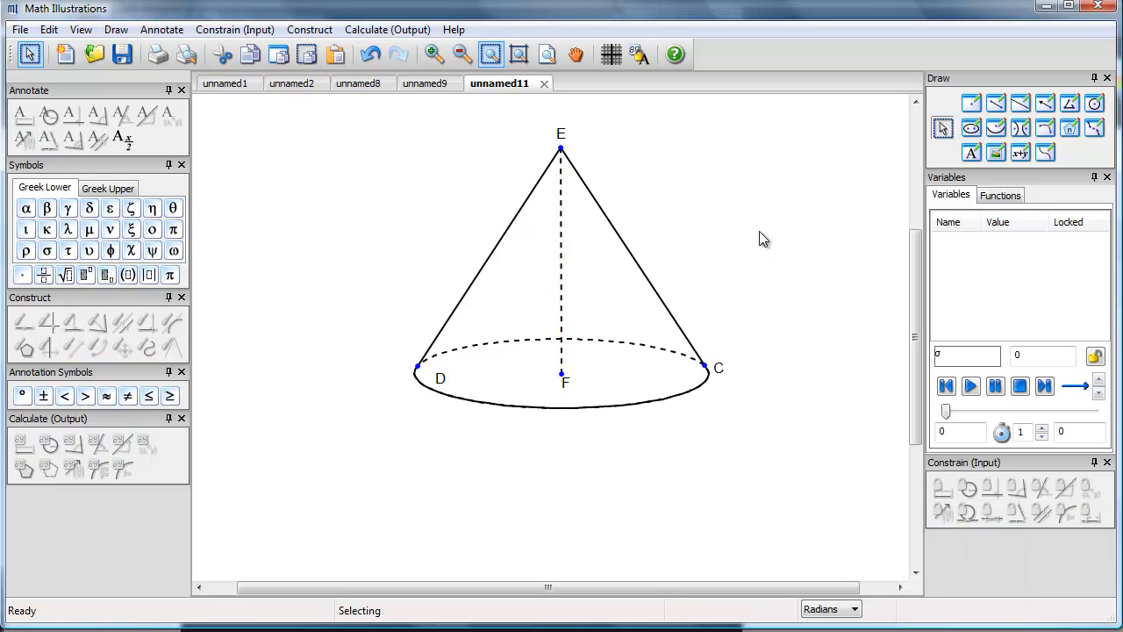
mouse_move(776, 219)
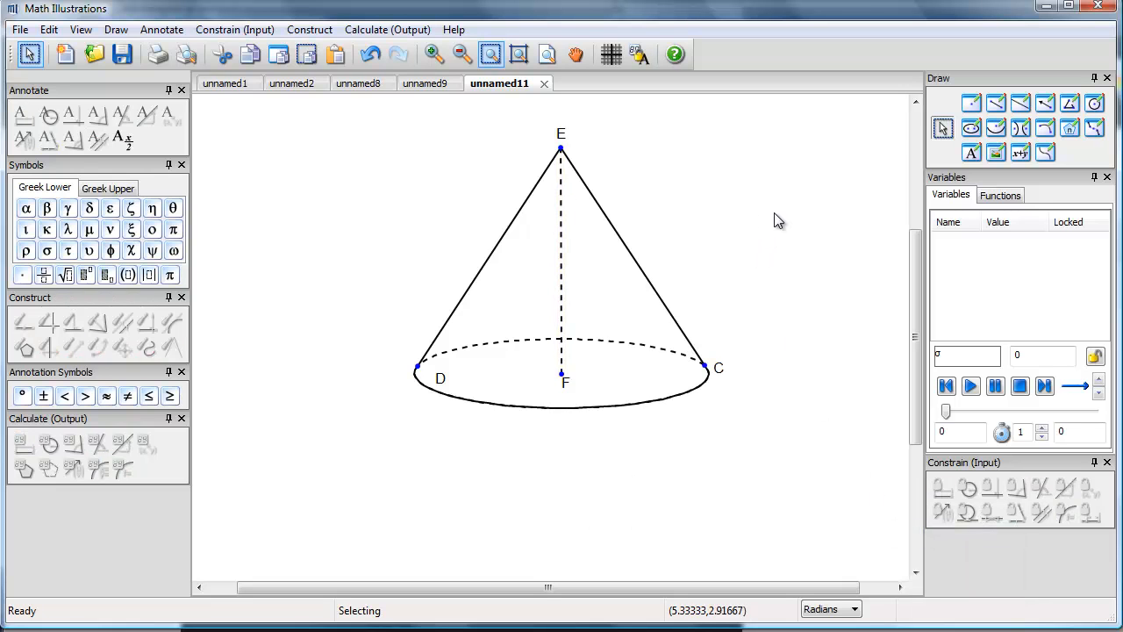
mouse_move(821, 208)
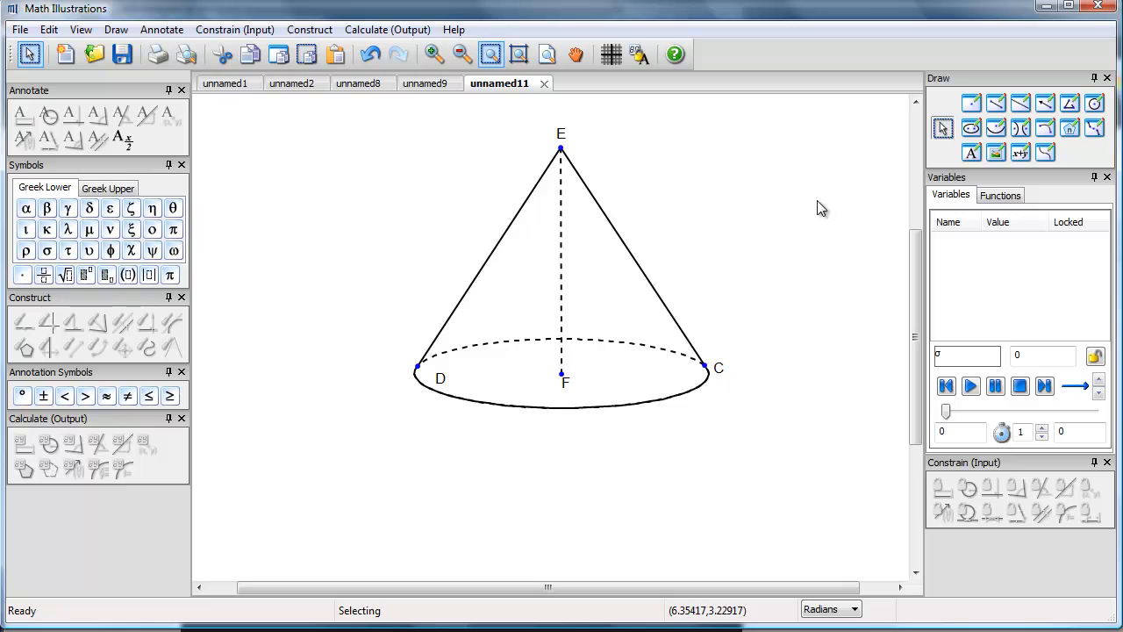
mouse_move(840, 208)
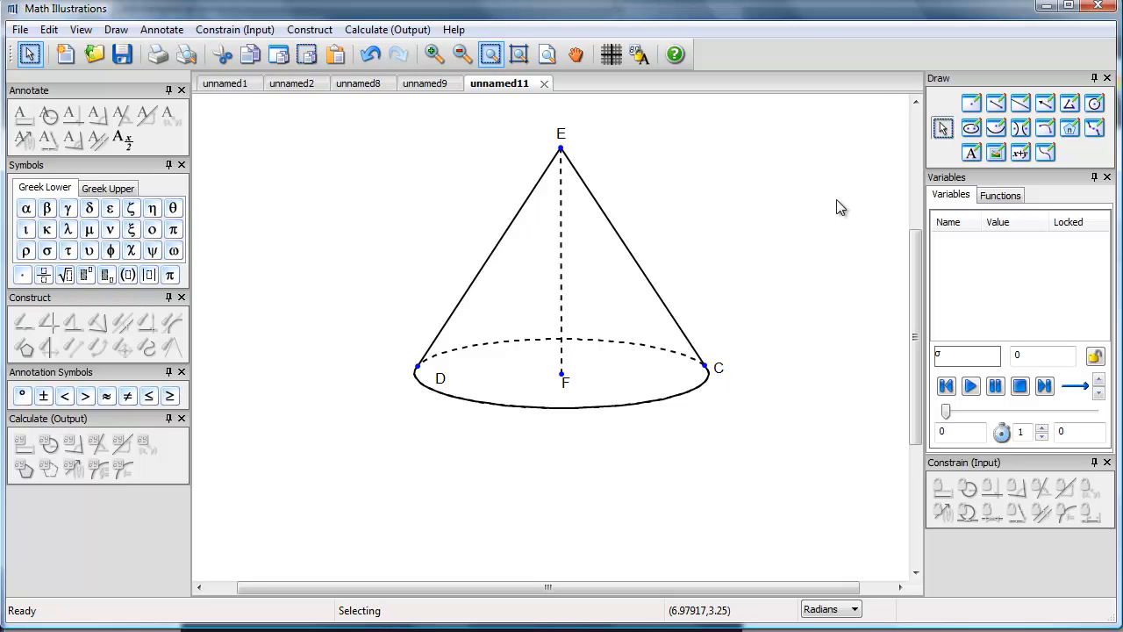
left_click(562, 263)
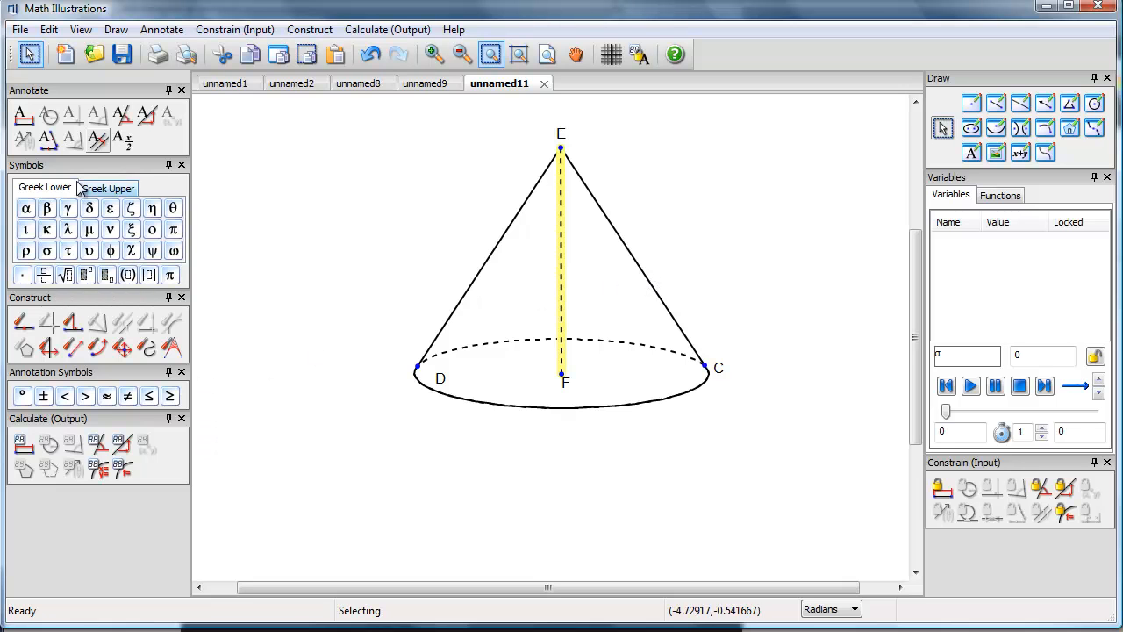
Step: Annotate the height segment with dimension h, placed right of the cone
left_click(23, 115)
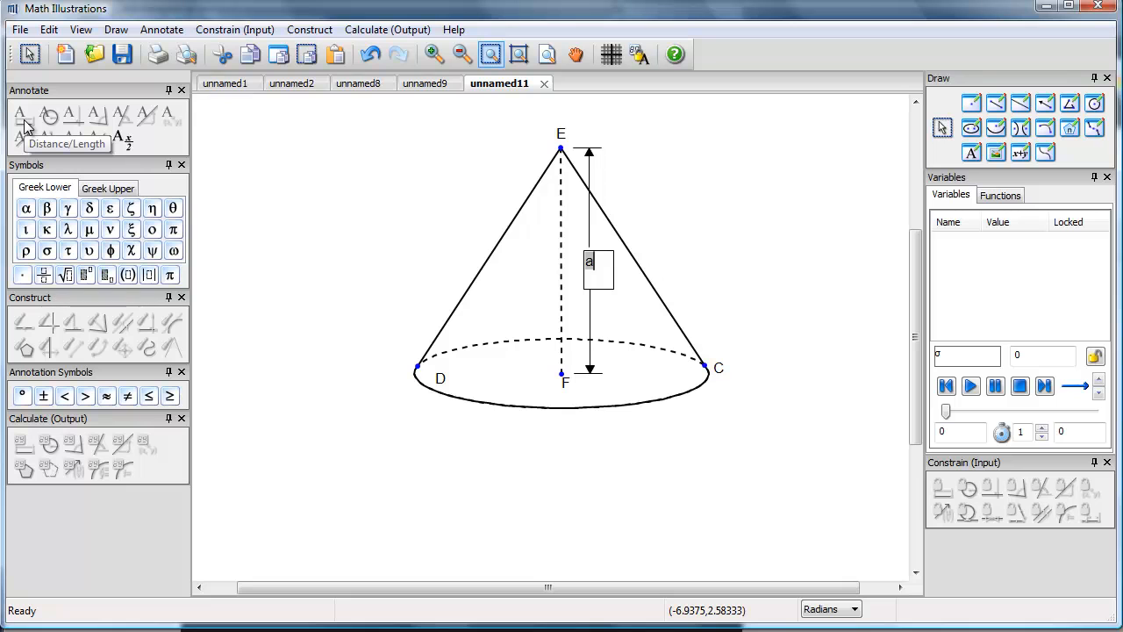
type("h")
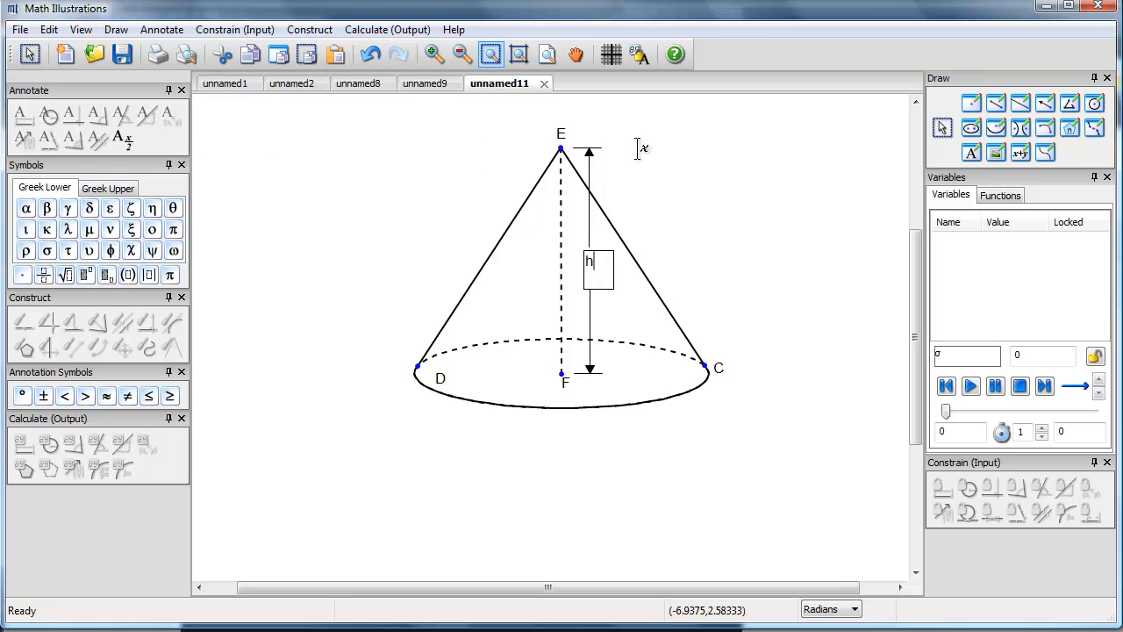
left_click_drag(597, 263, 663, 264)
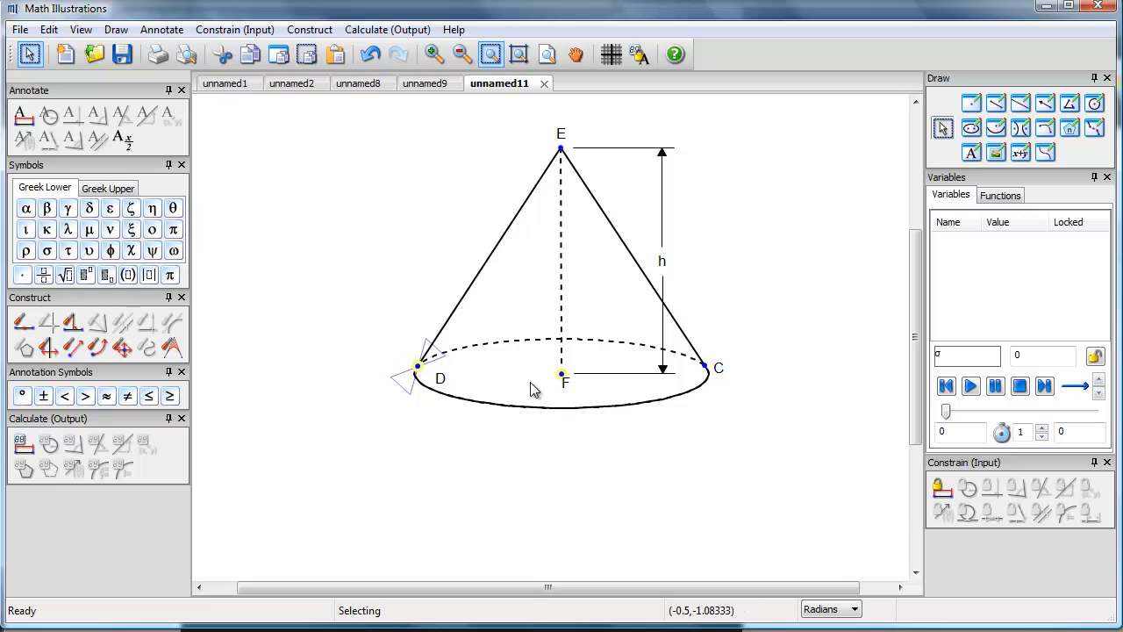
mouse_move(40, 153)
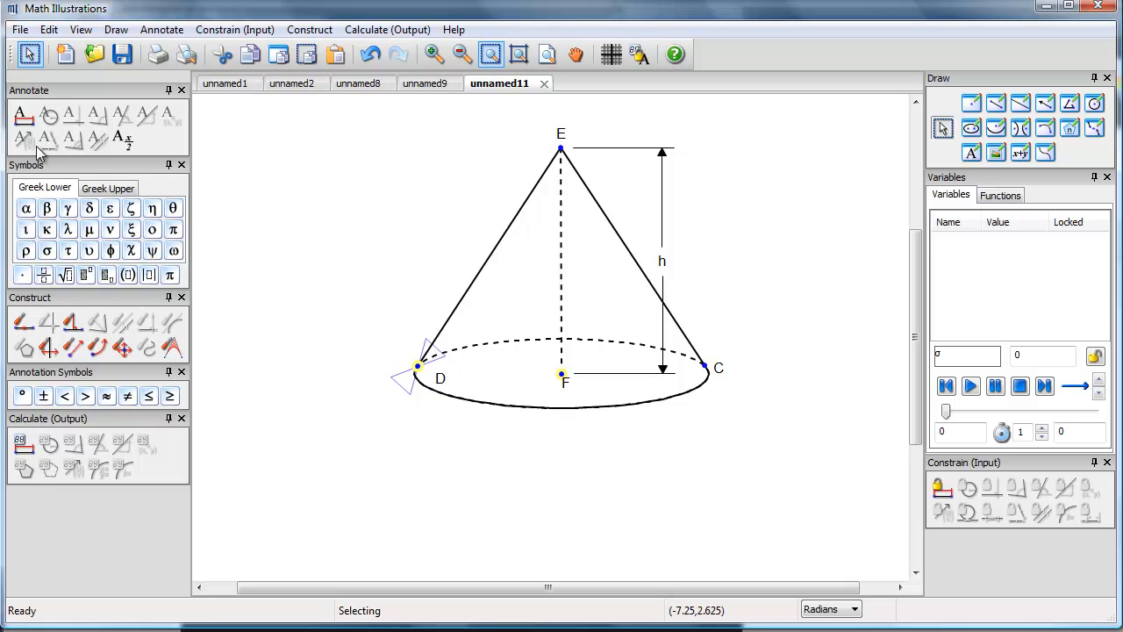
Step: Add dimension r between D and F, positioned below the base
left_click(21, 115)
type("r")
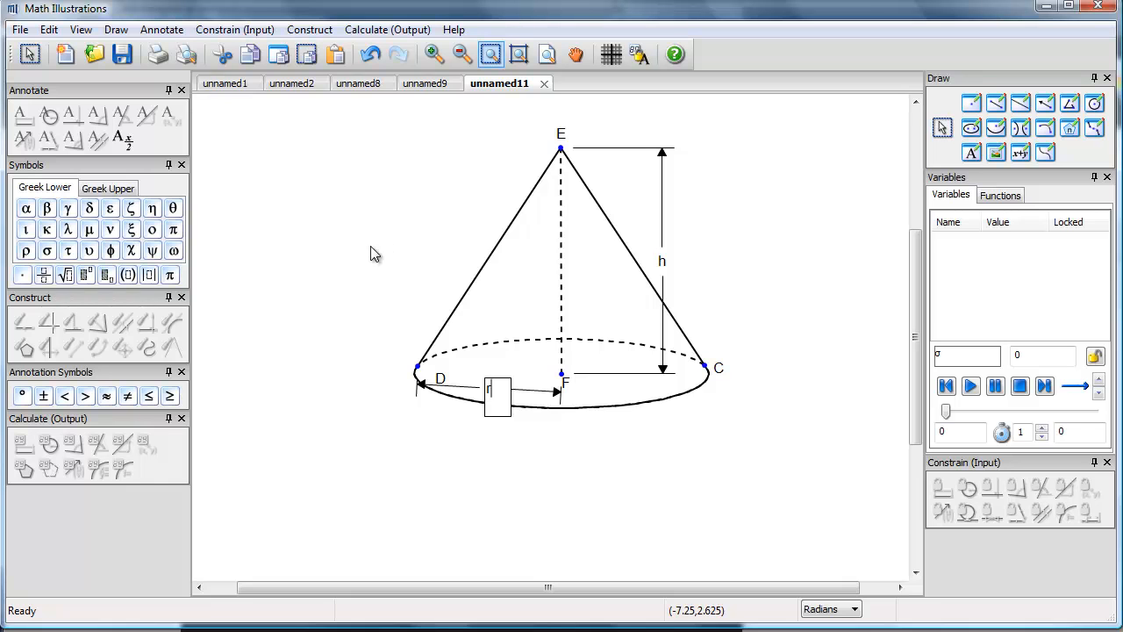
left_click_drag(498, 390, 480, 439)
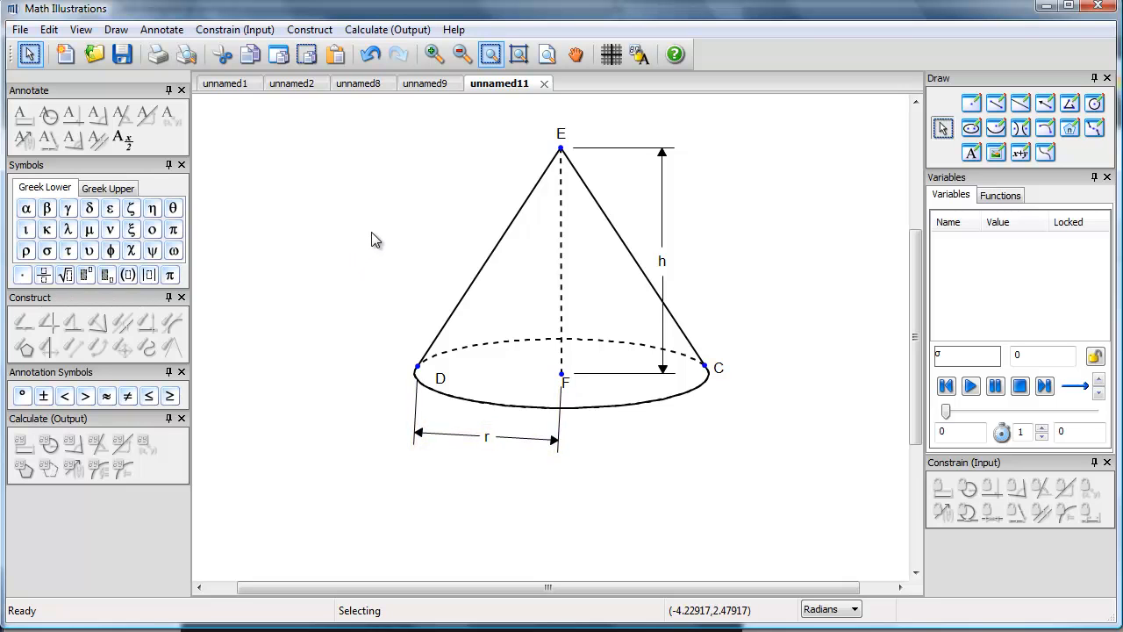
mouse_move(498, 253)
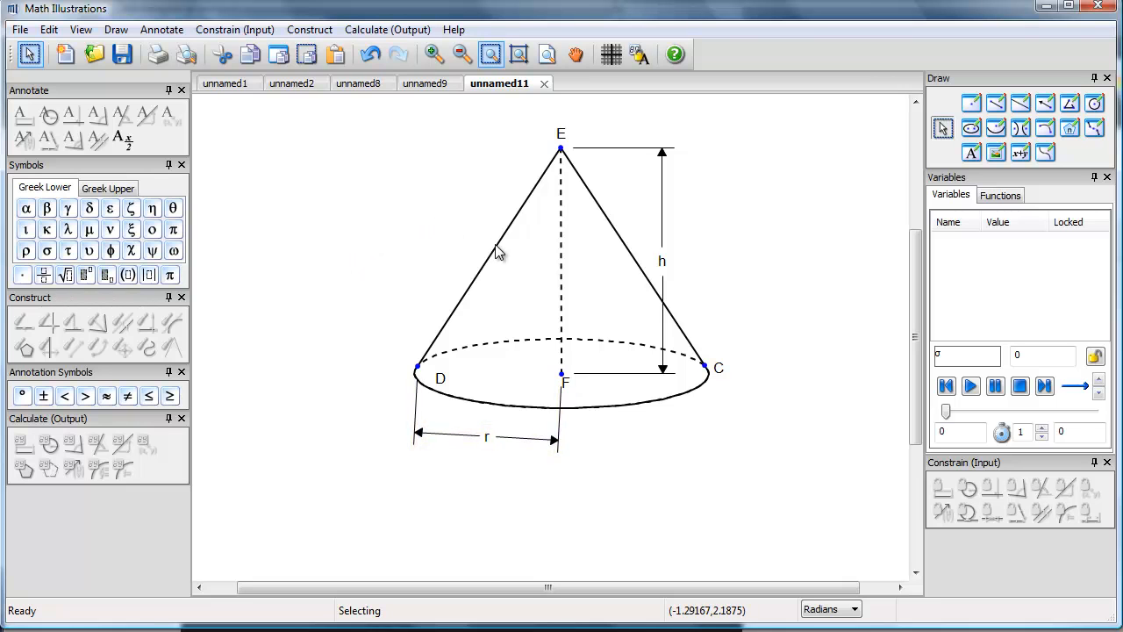
left_click(497, 252)
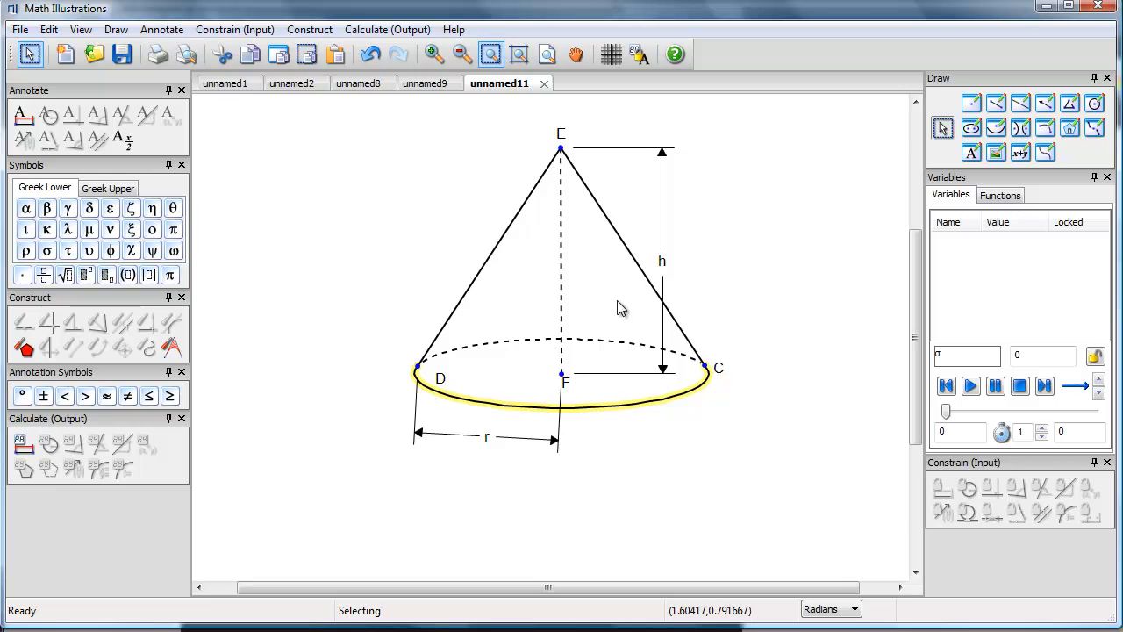
left_click(649, 255)
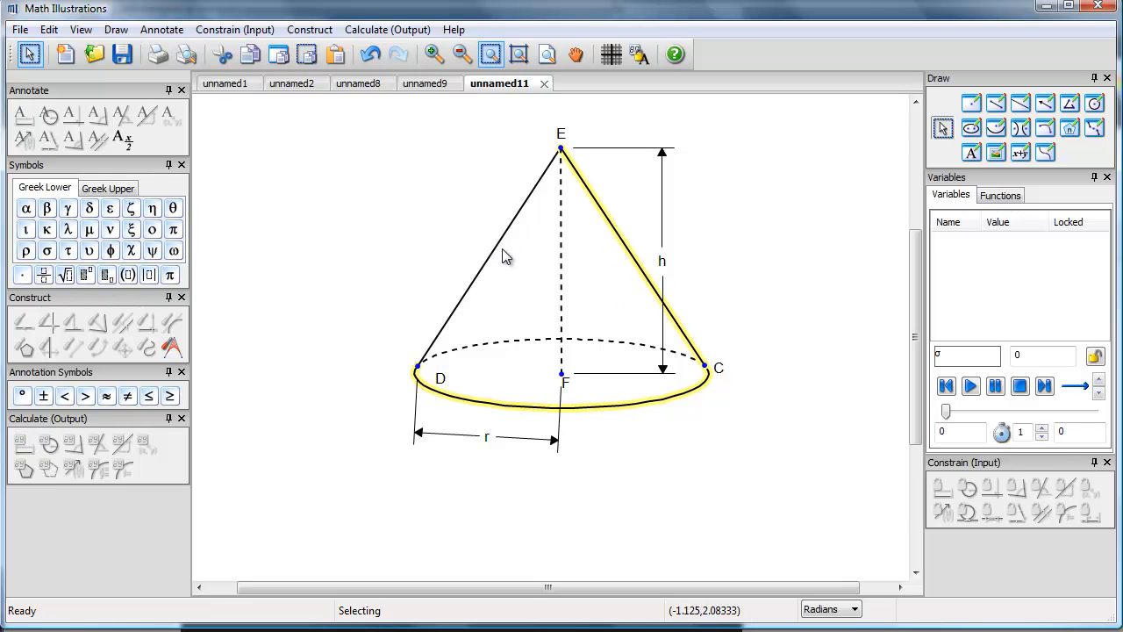